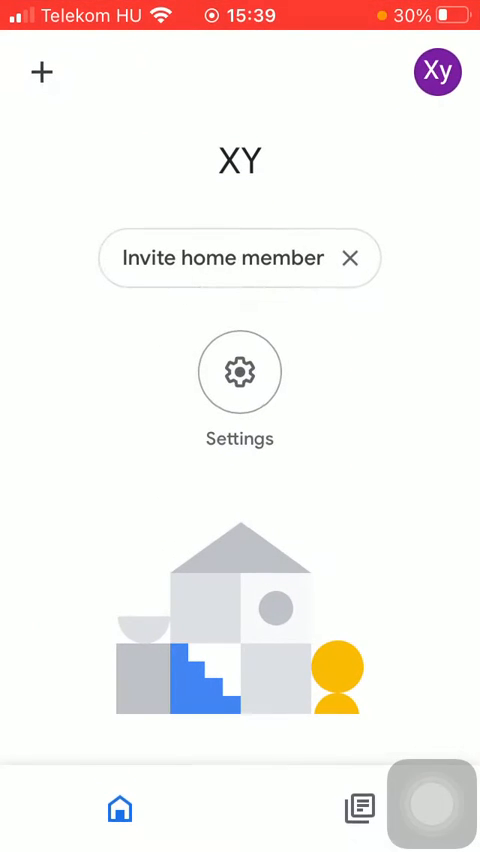
Open the home's settings and go to its Google Assistant settings
left_click(240, 371)
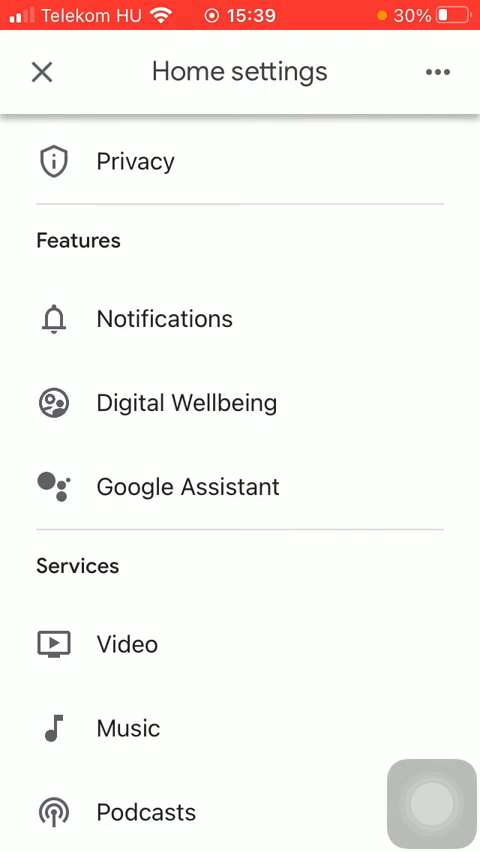
left_click(186, 487)
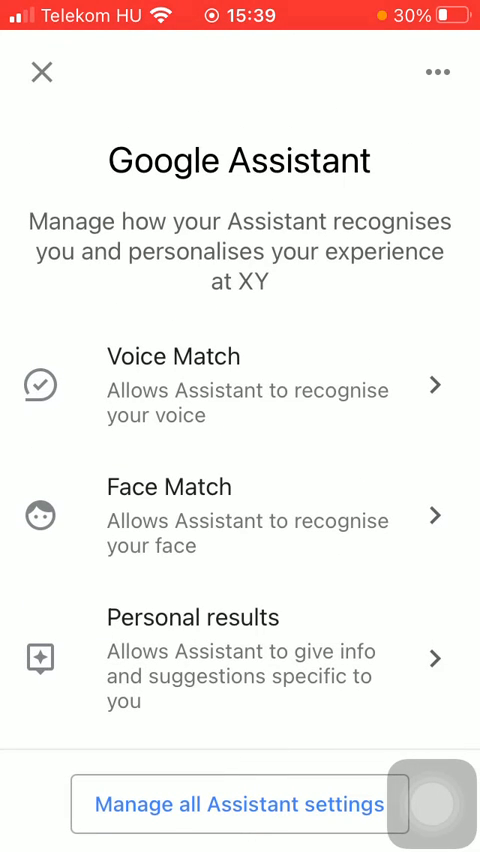
Open Manage all Assistant settings and scroll down to the You section's Nickname entry
left_click(240, 803)
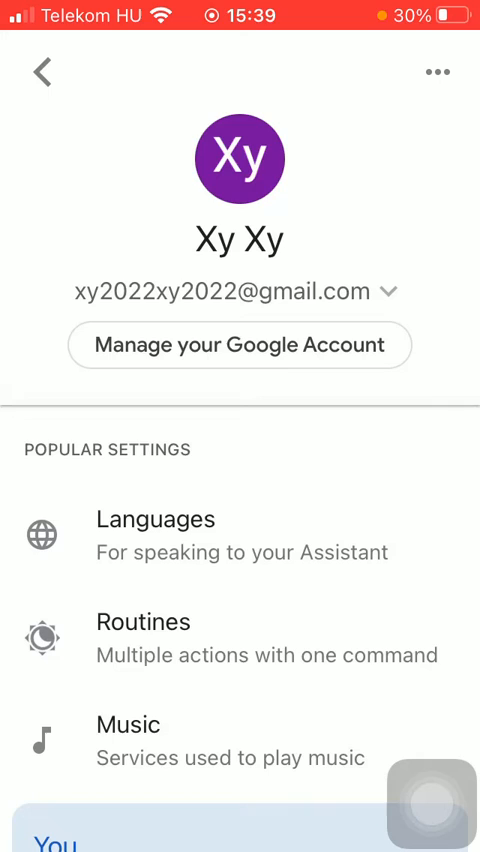
scroll("down", 3)
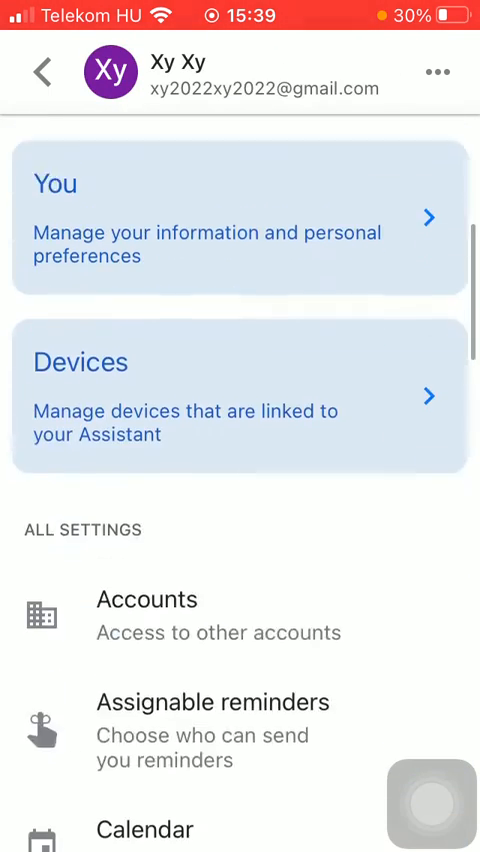
scroll("down", 3)
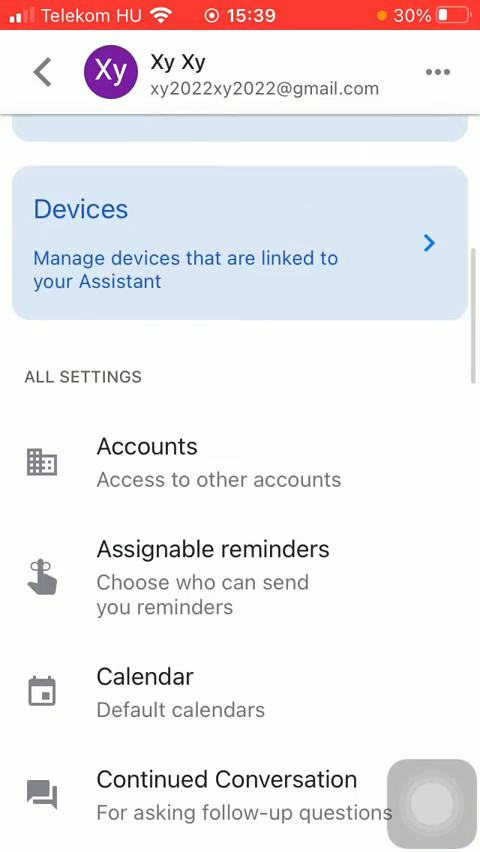
scroll("down", 3)
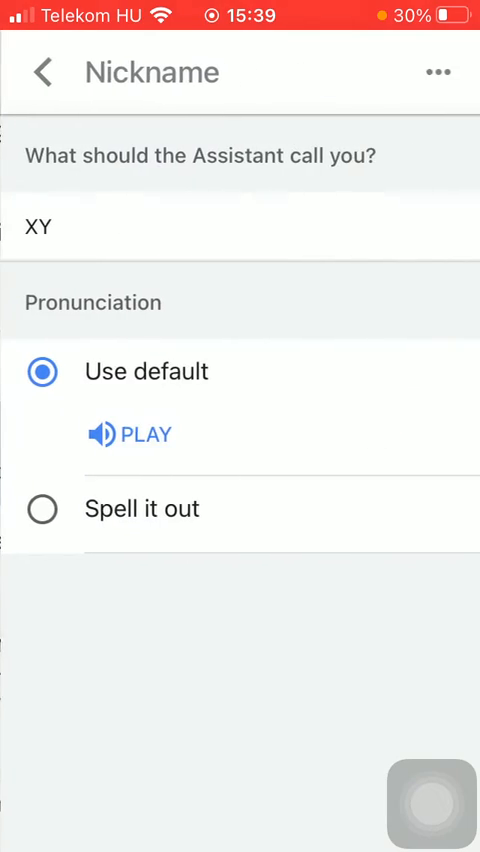
Enter the nickname 'xy' and choose the 'Spell it out' pronunciation option
left_click(240, 226)
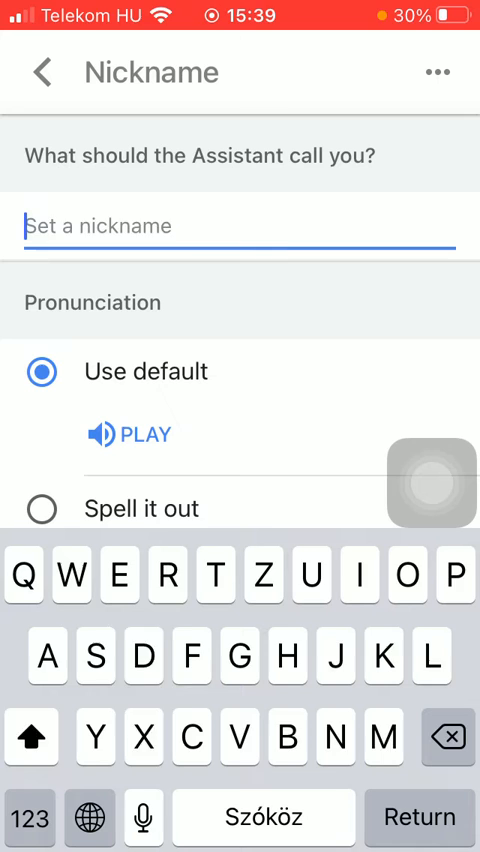
type("xy")
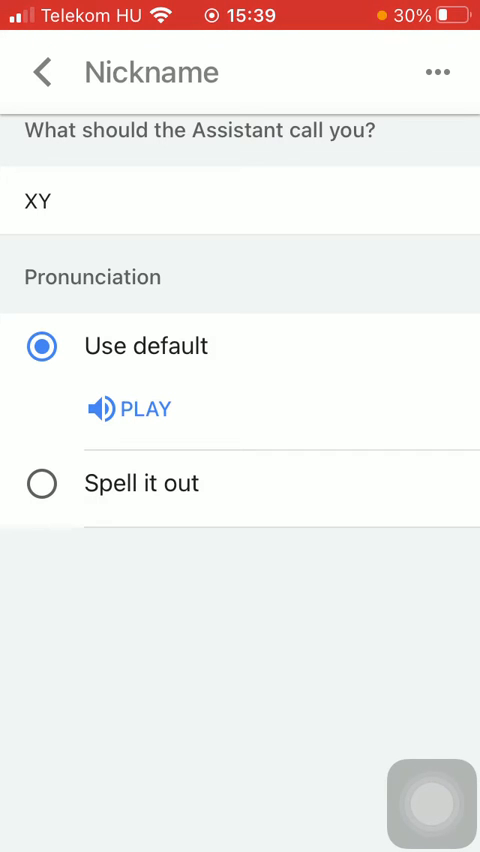
left_click(42, 483)
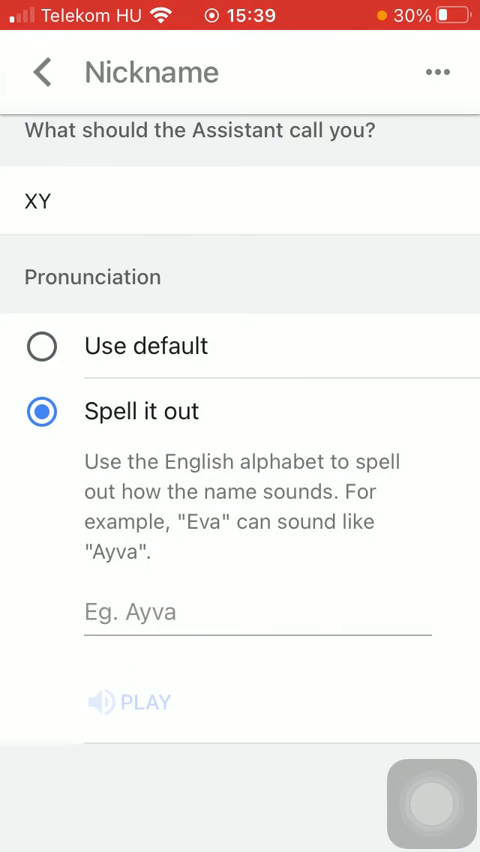